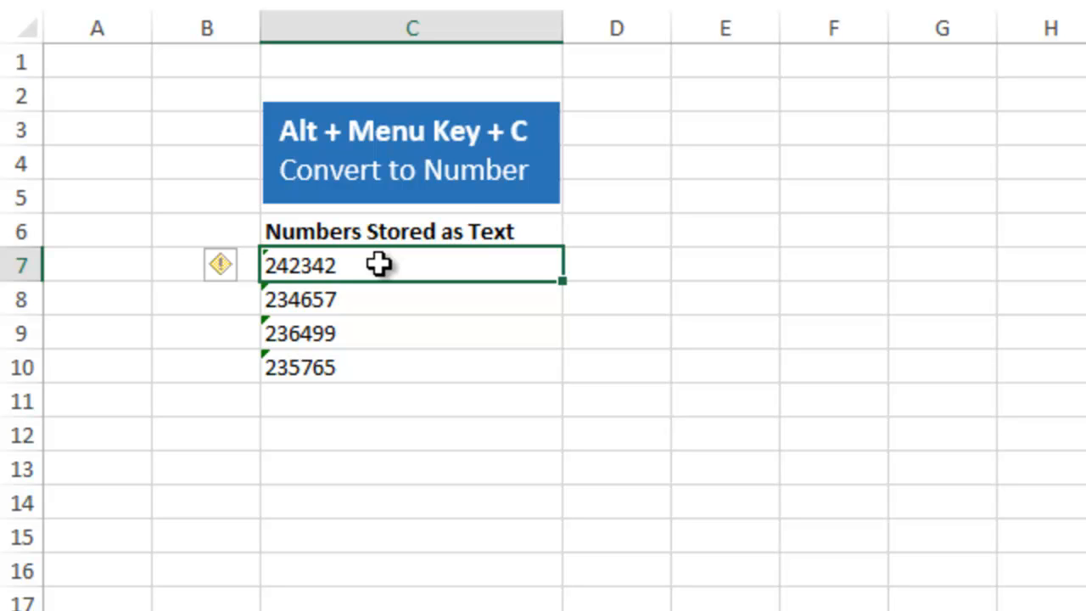
pyautogui.moveTo(242, 288)
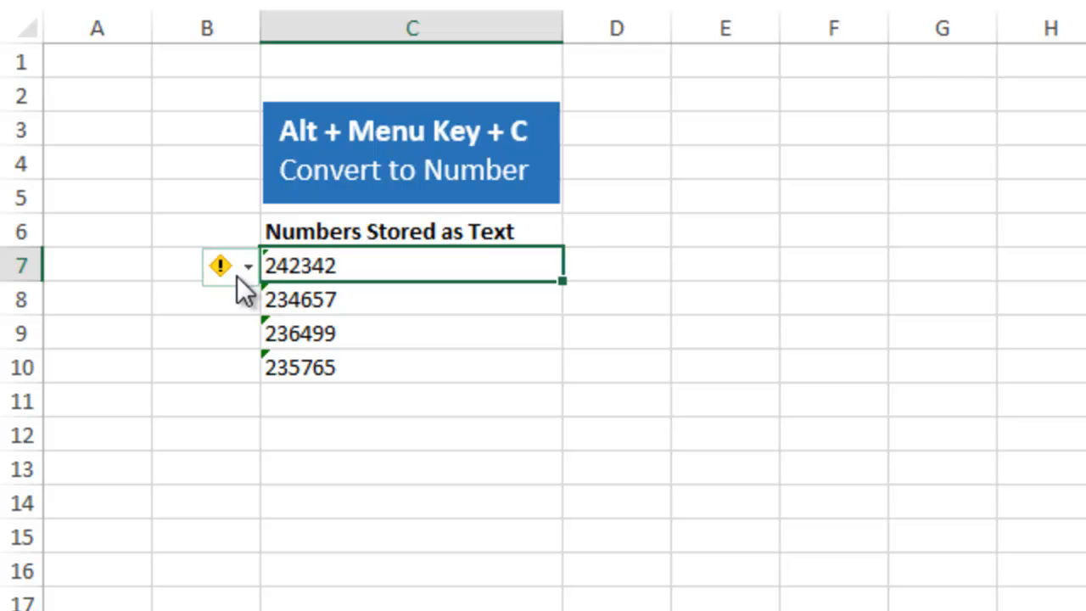
# Convert the text-stored 242342 in cell C7 to a real number
pyautogui.click(247, 266)
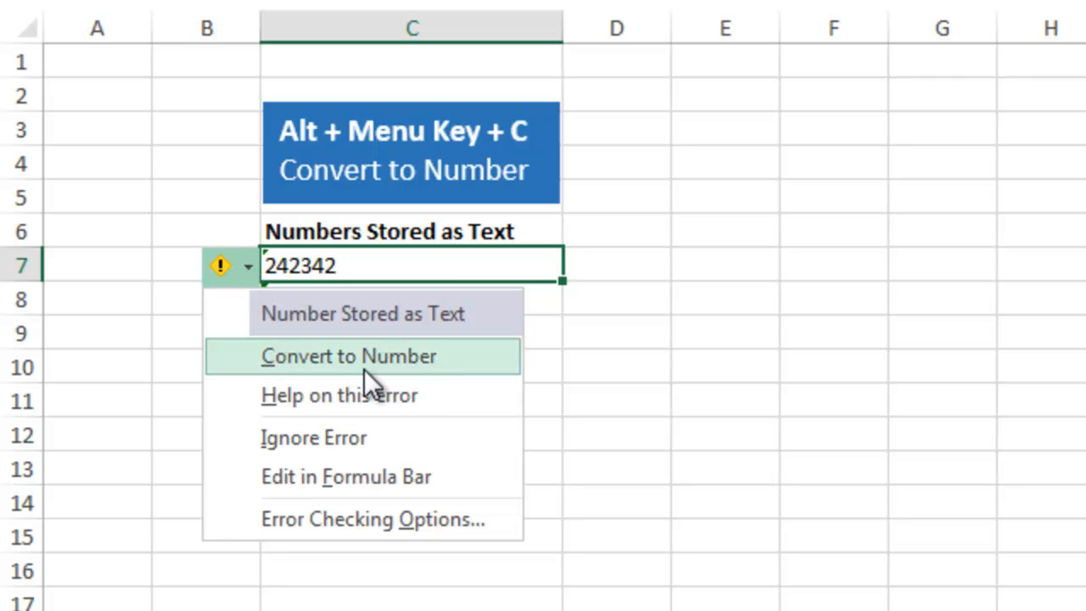
pyautogui.moveTo(386, 365)
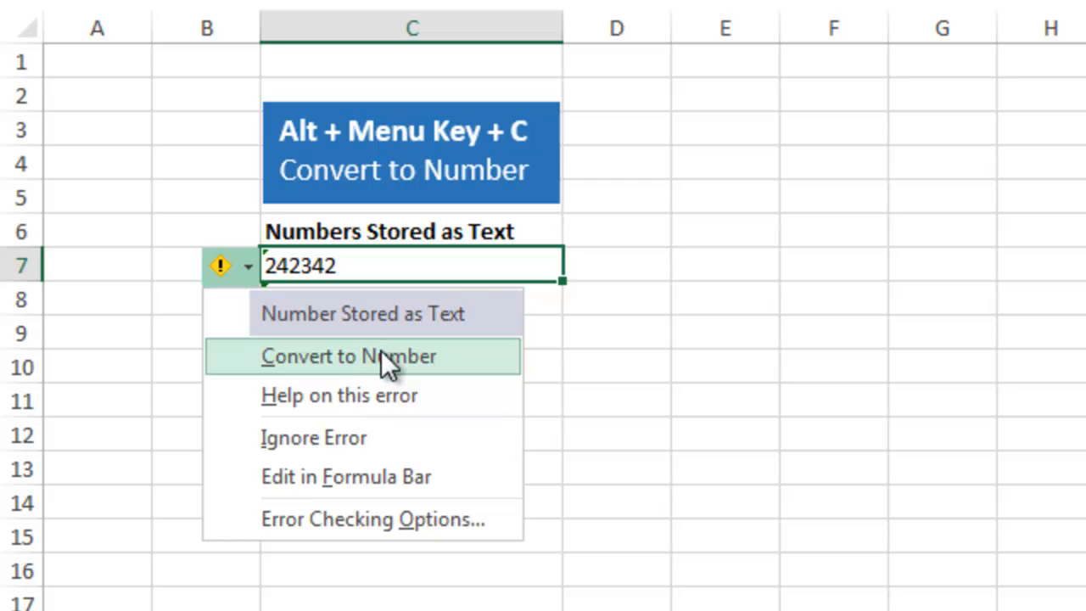
pyautogui.moveTo(437, 280)
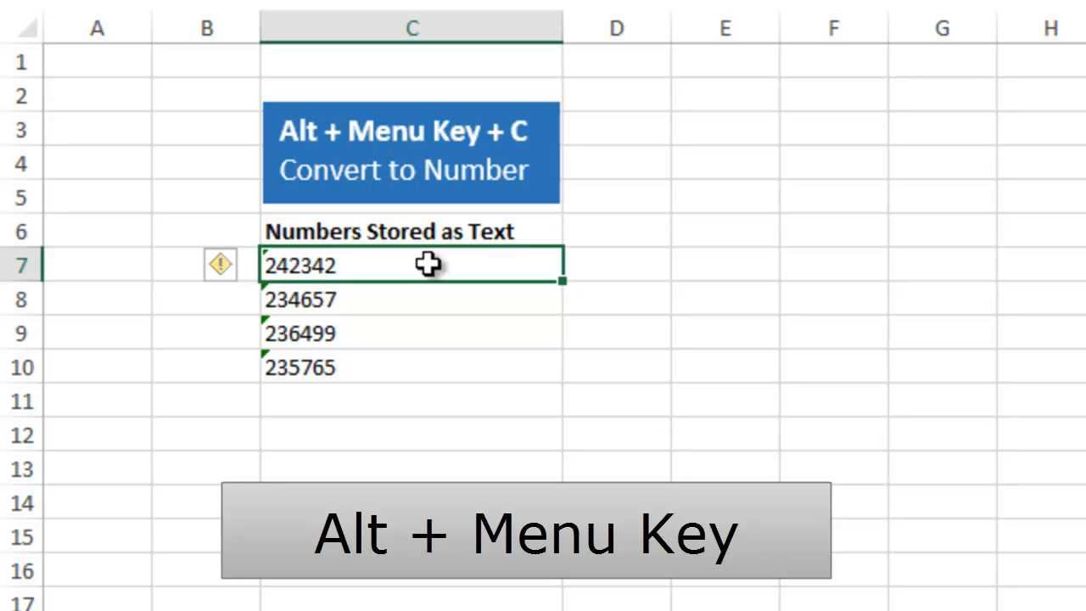
pyautogui.click(247, 265)
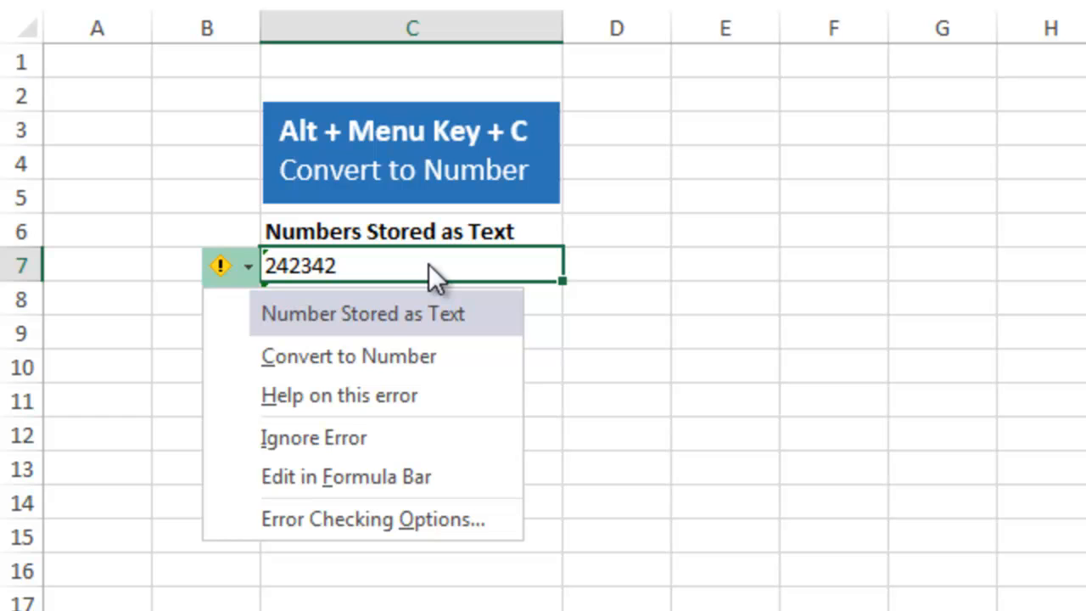
pyautogui.moveTo(348, 356)
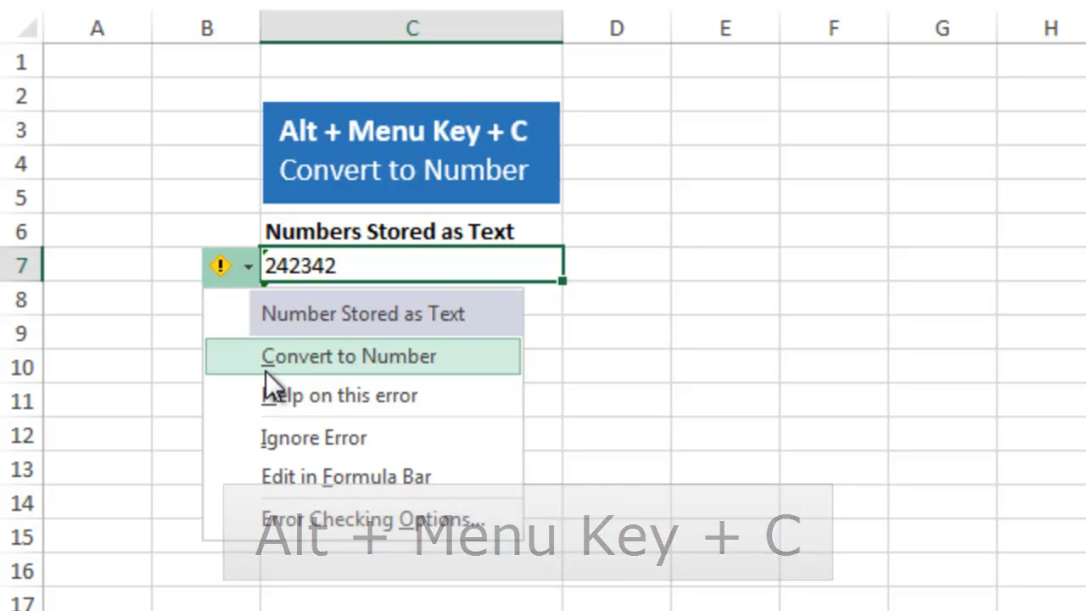
pyautogui.moveTo(335, 361)
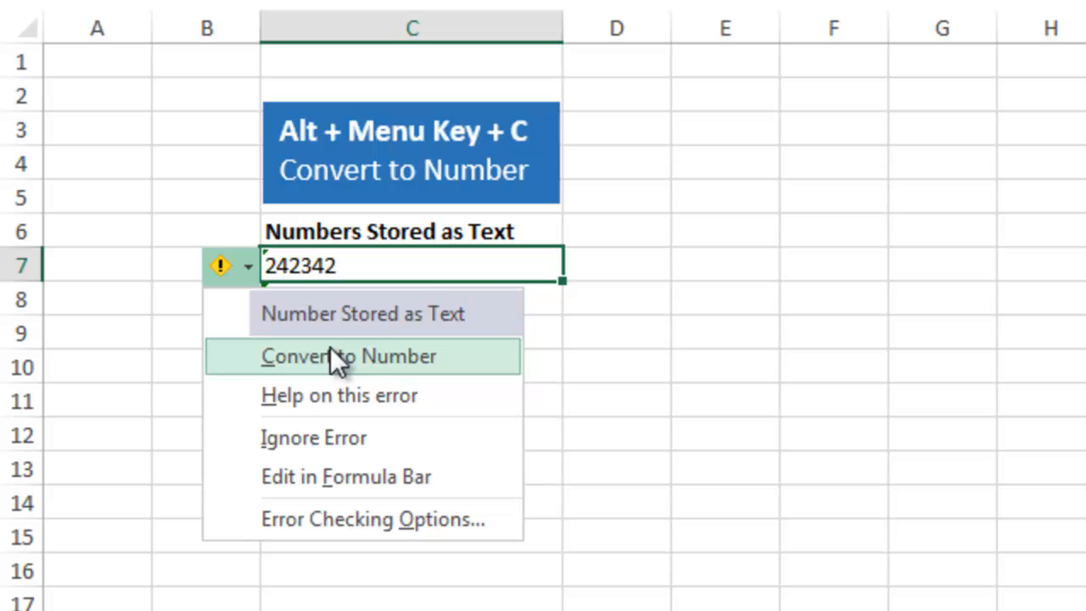
pyautogui.click(348, 356)
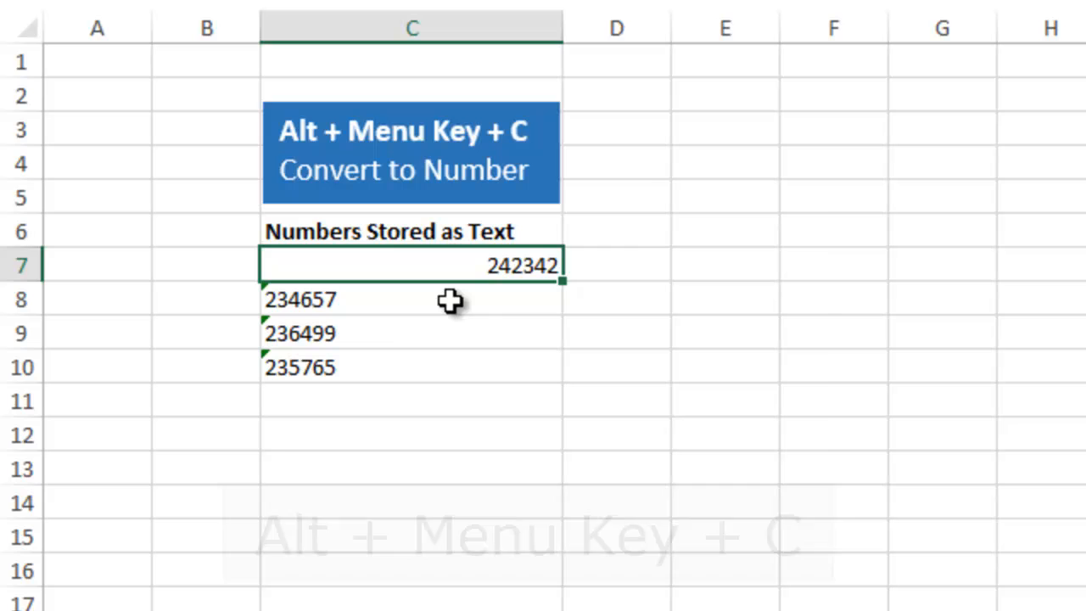
# Select the remaining text-stored values 234657, 236499 and 235765 below C7
pyautogui.click(411, 298)
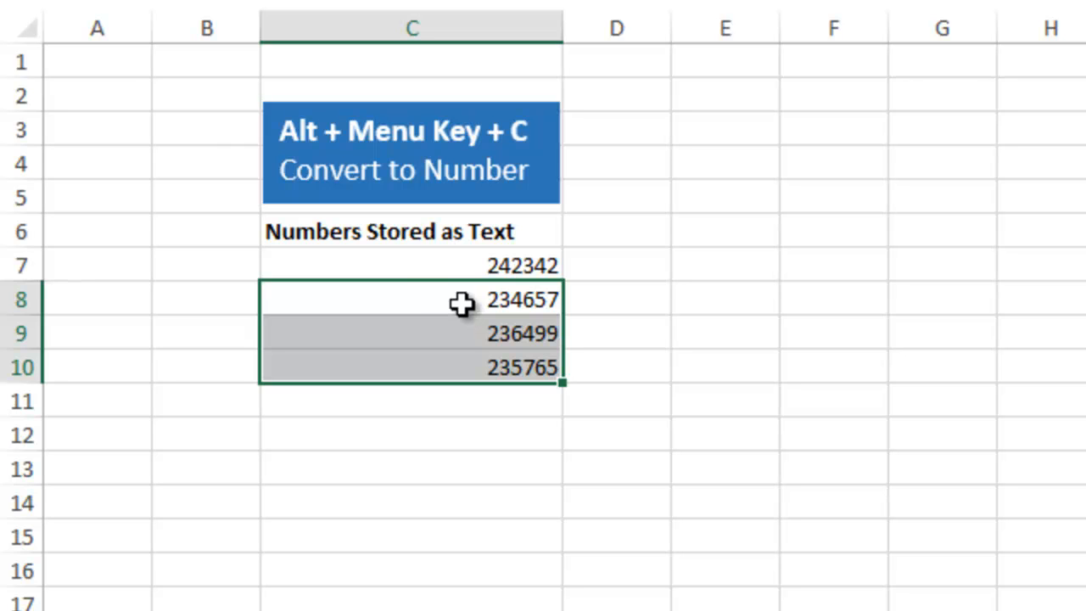
pyautogui.moveTo(400, 299)
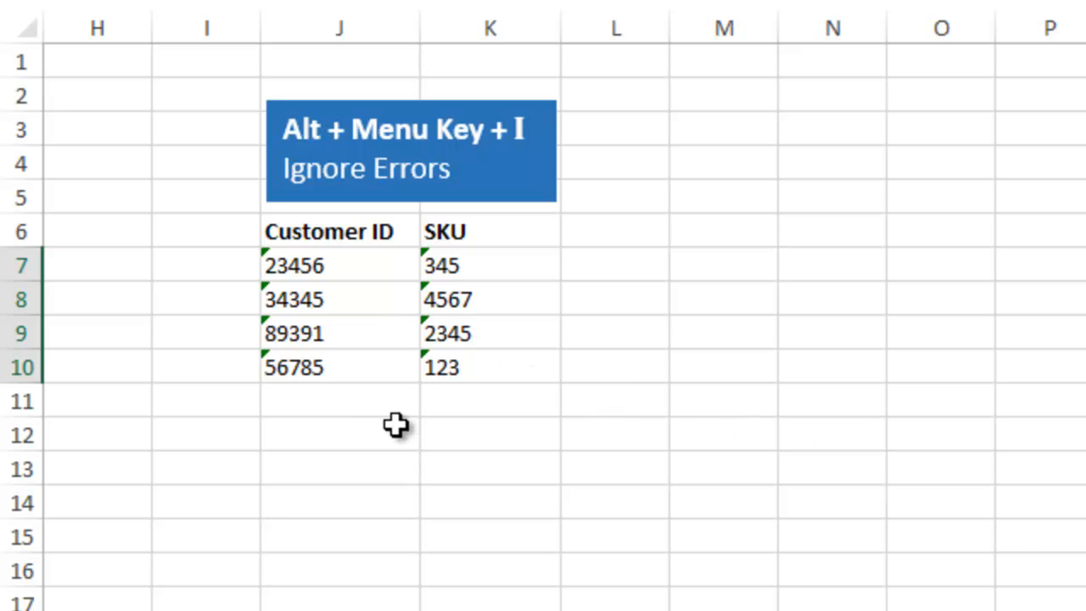
pyautogui.moveTo(370, 390)
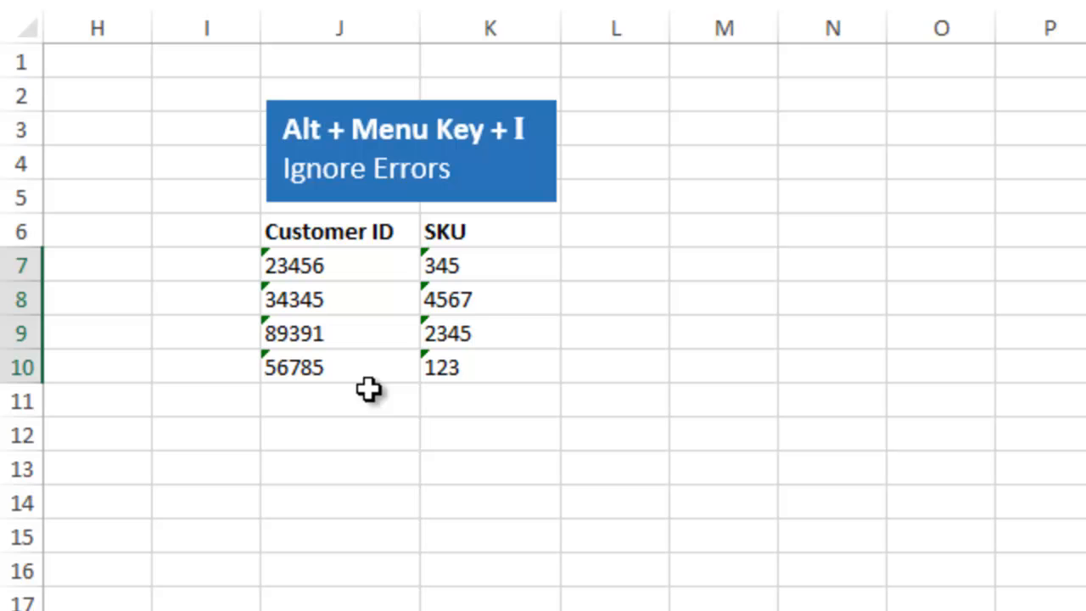
pyautogui.moveTo(373, 365)
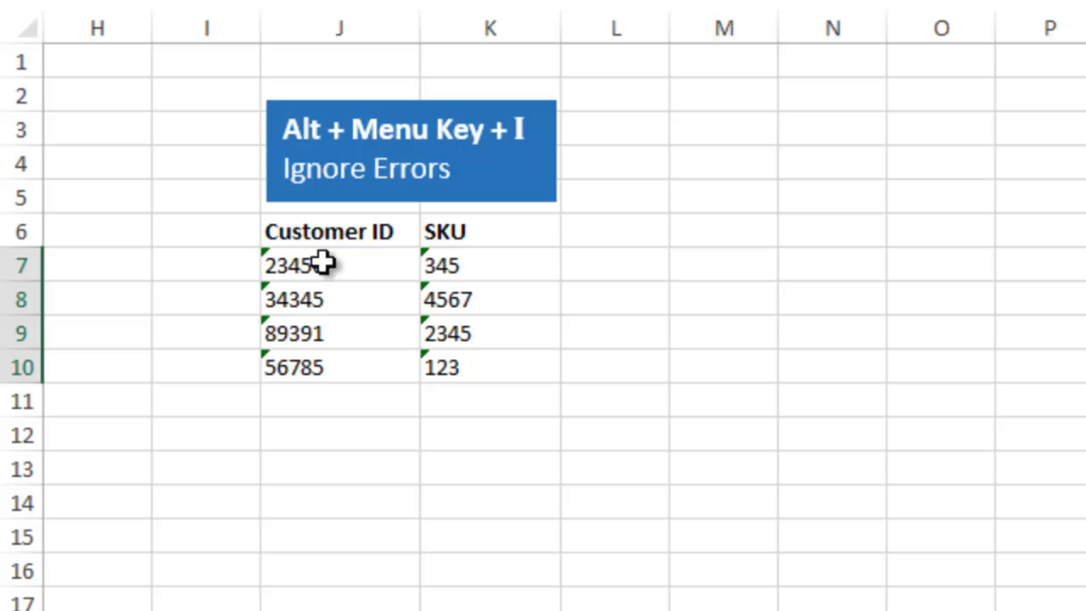
# Select the Customer ID and SKU values J7:K10 and choose Ignore Error
pyautogui.click(331, 265)
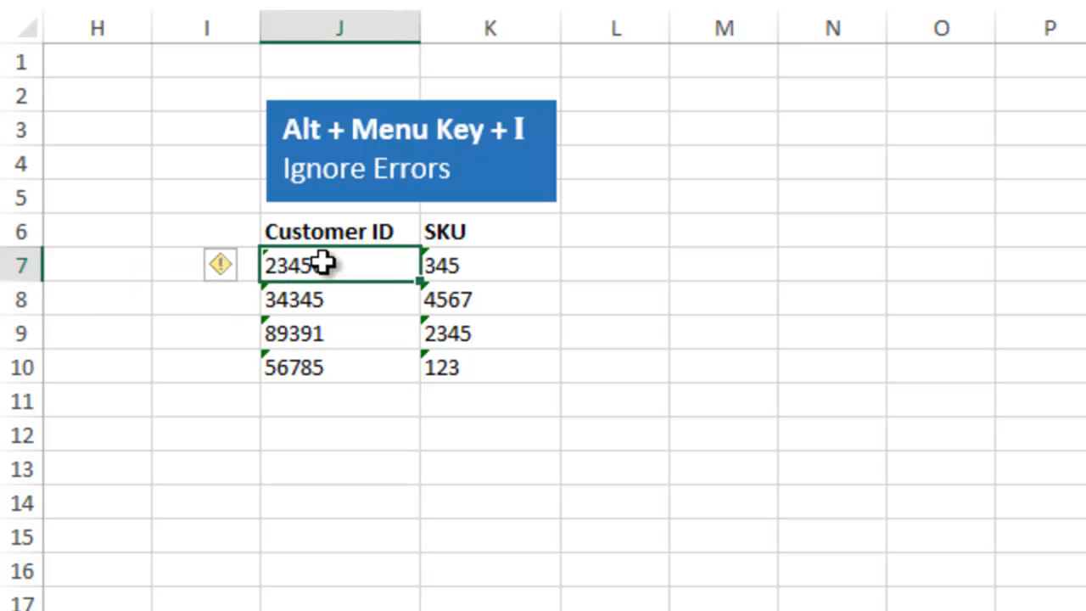
pyautogui.moveTo(322, 265); pyautogui.dragTo(466, 367)
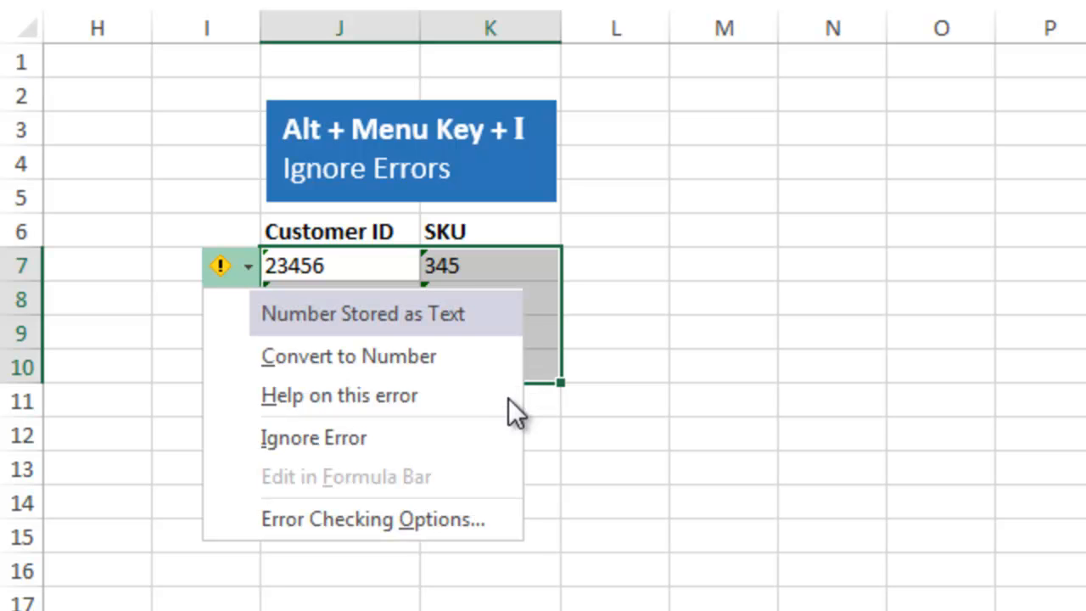
pyautogui.moveTo(340, 396)
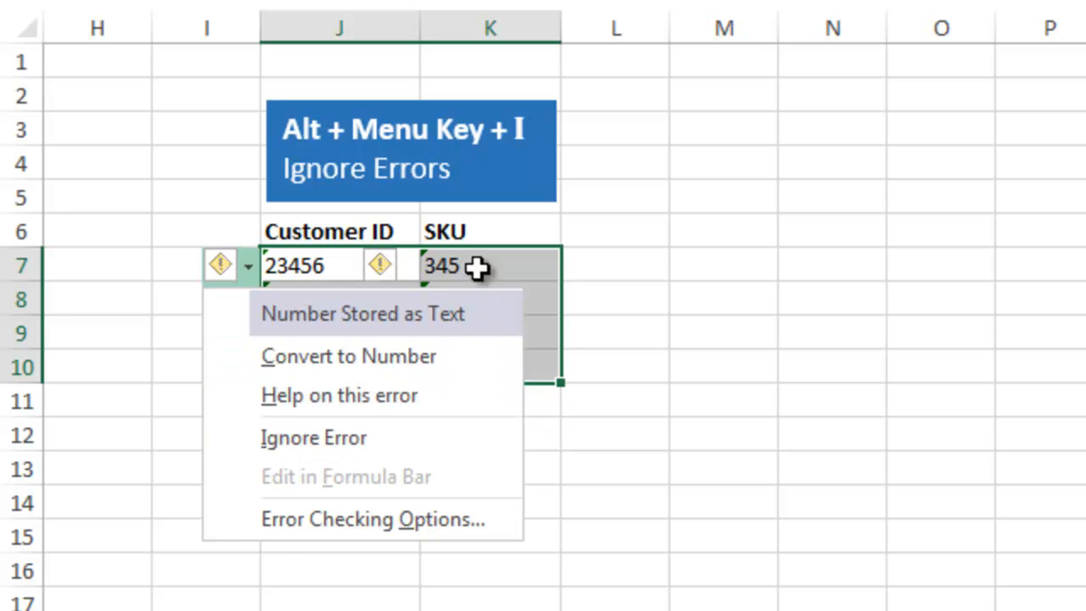
pyautogui.click(313, 437)
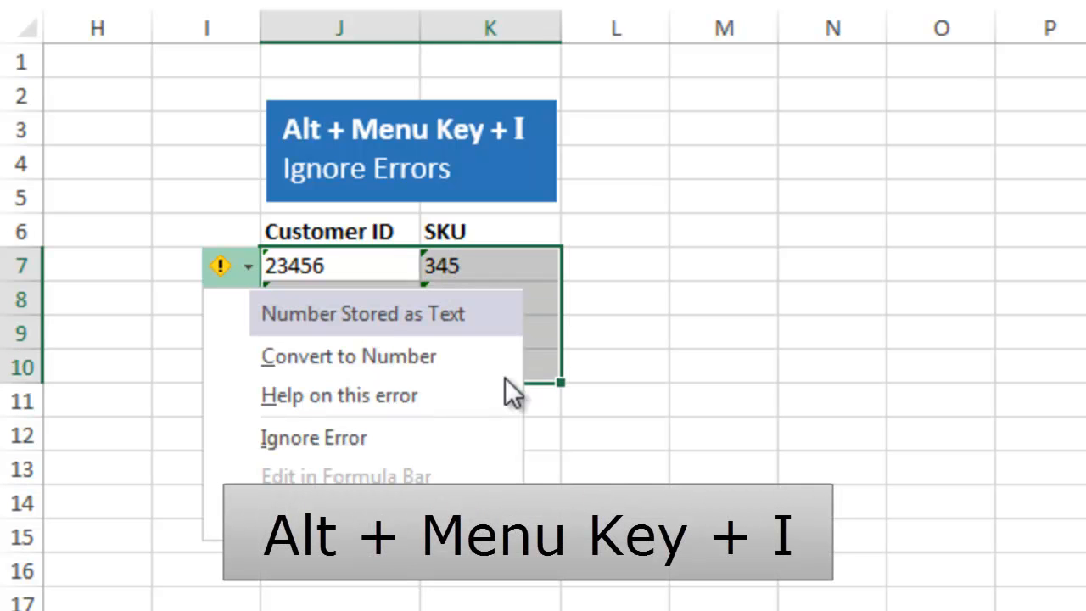
pyautogui.click(313, 437)
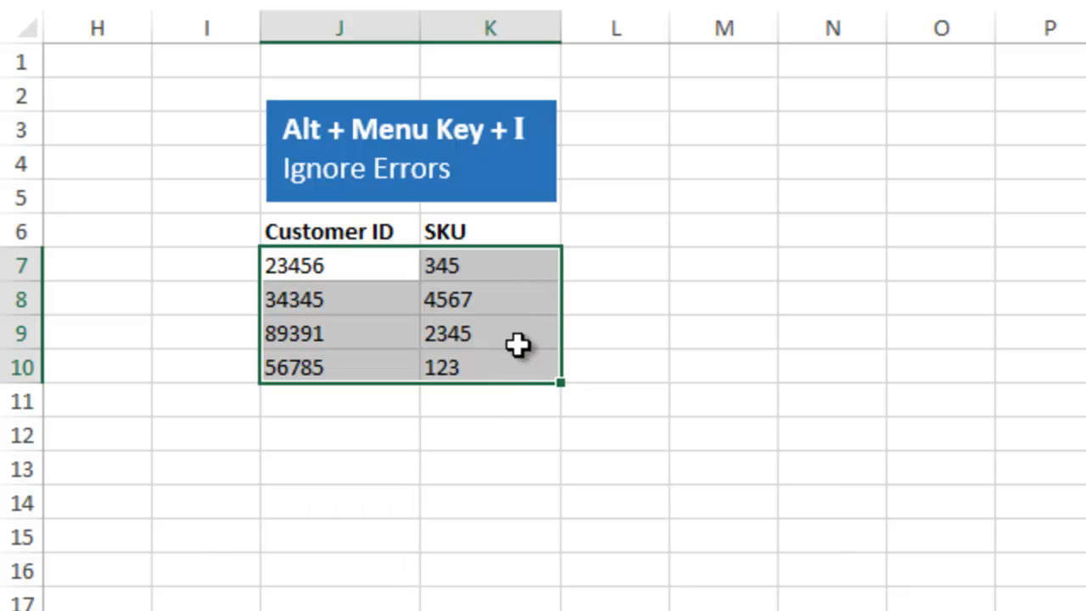
pyautogui.moveTo(366, 285)
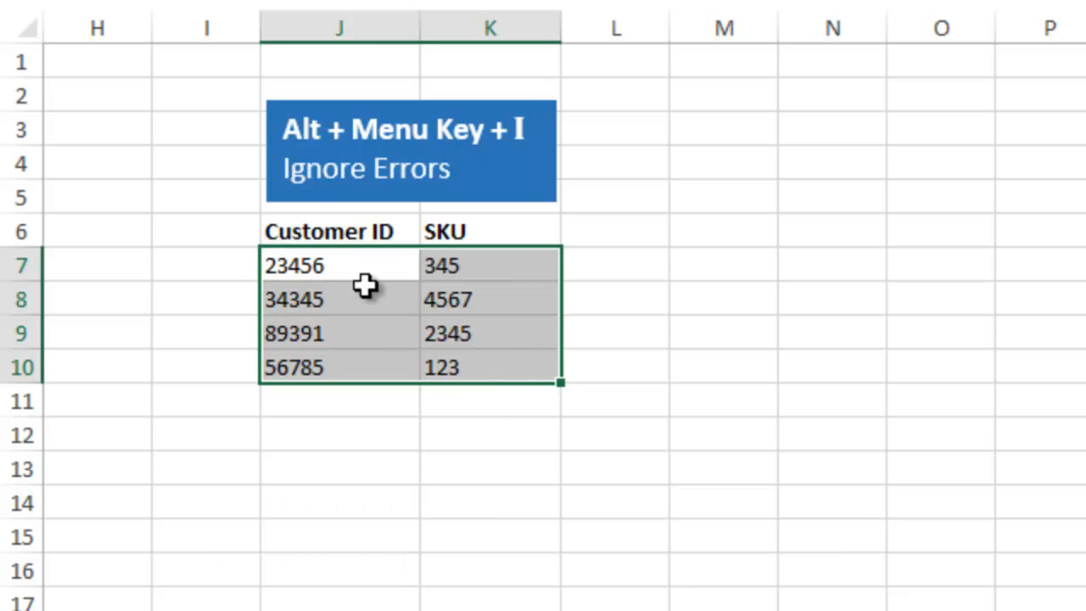
pyautogui.click(490, 367)
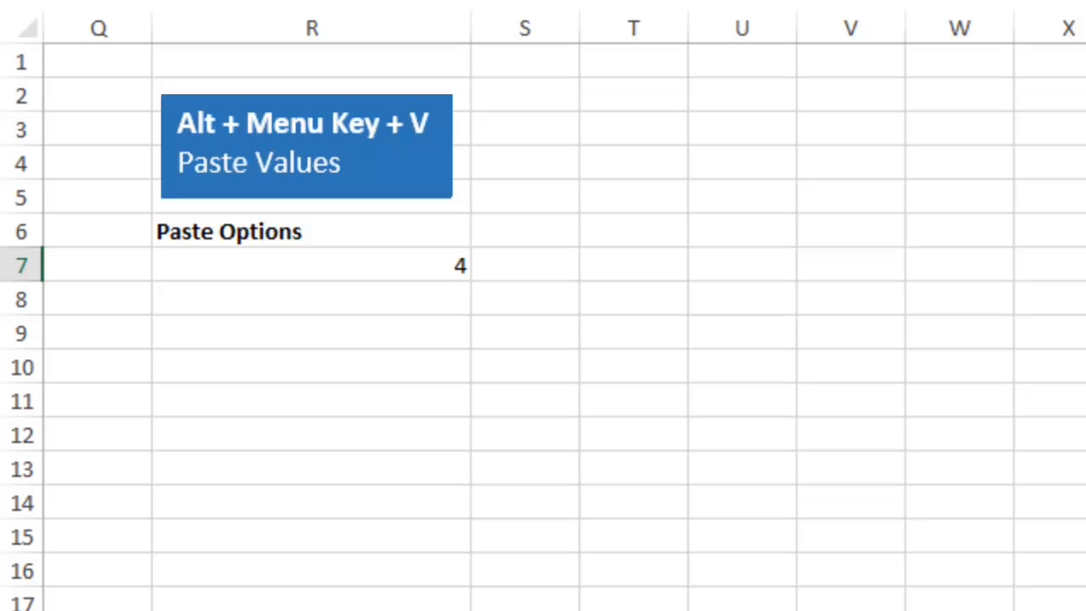
pyautogui.moveTo(708, 474)
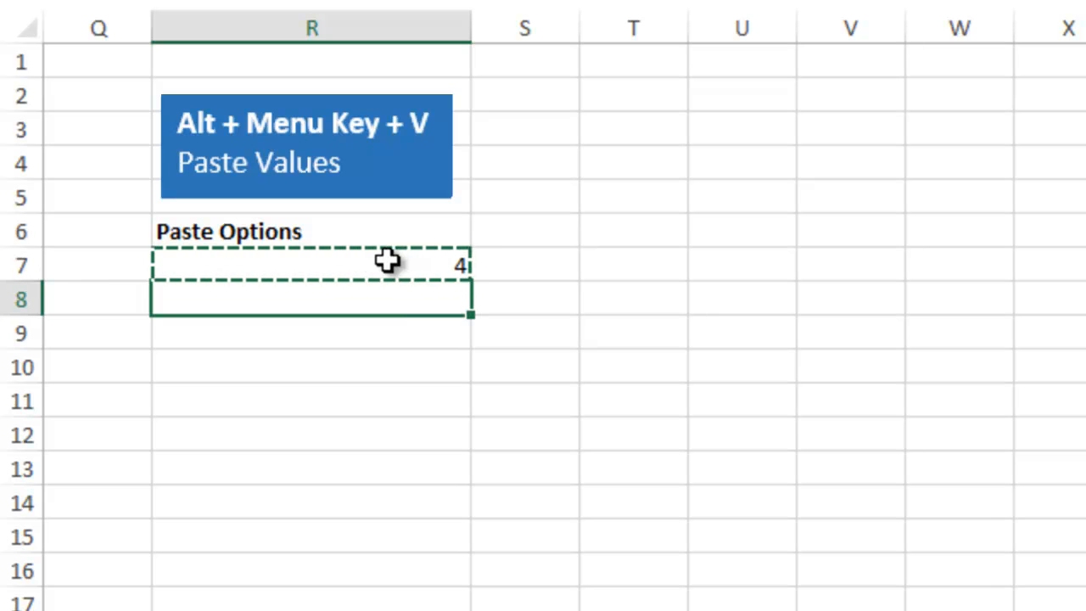
# Paste the copied 4 into the cell below with Ctrl+V
pyautogui.press('ctrl+v')
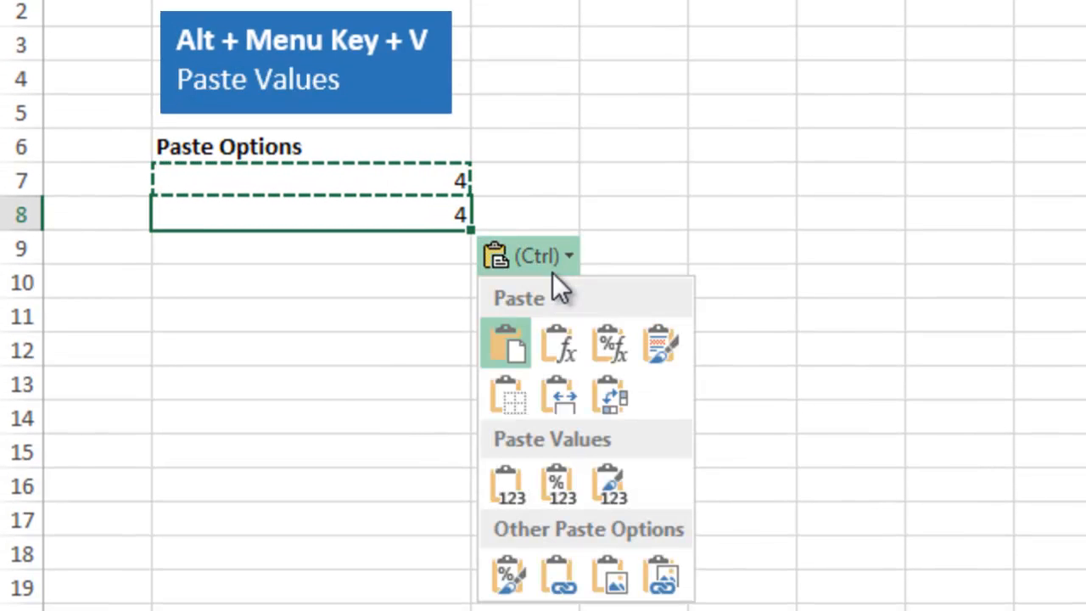
pyautogui.moveTo(557, 348)
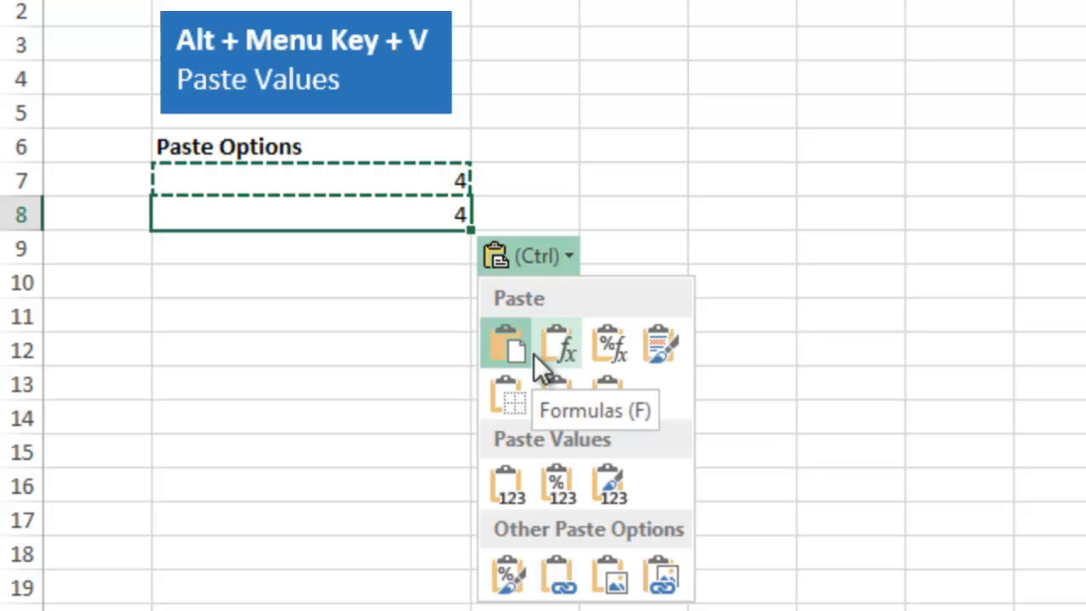
pyautogui.moveTo(505, 484)
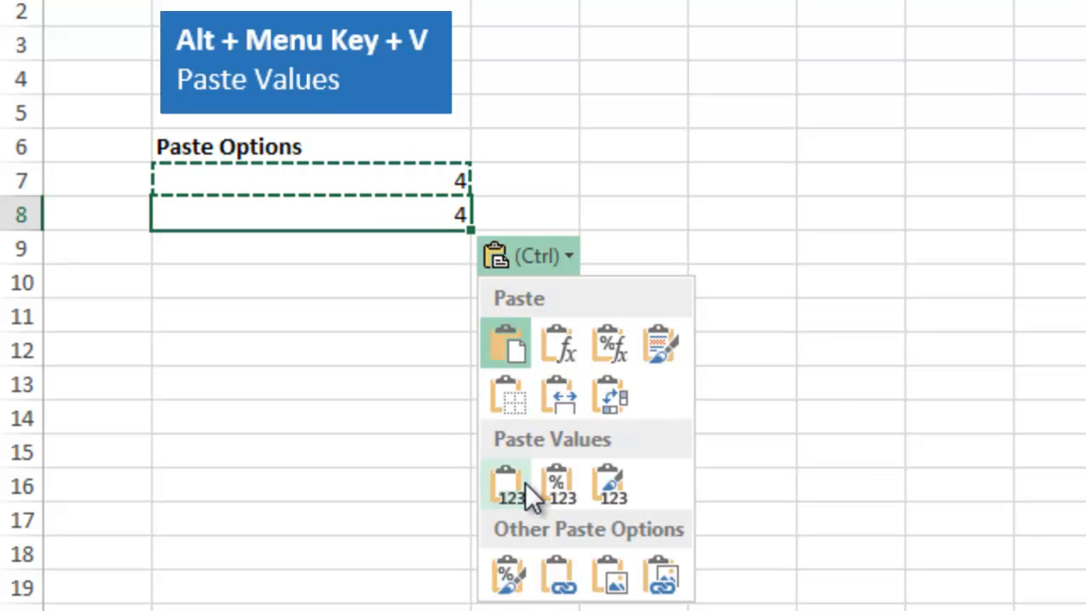
pyautogui.moveTo(556, 484)
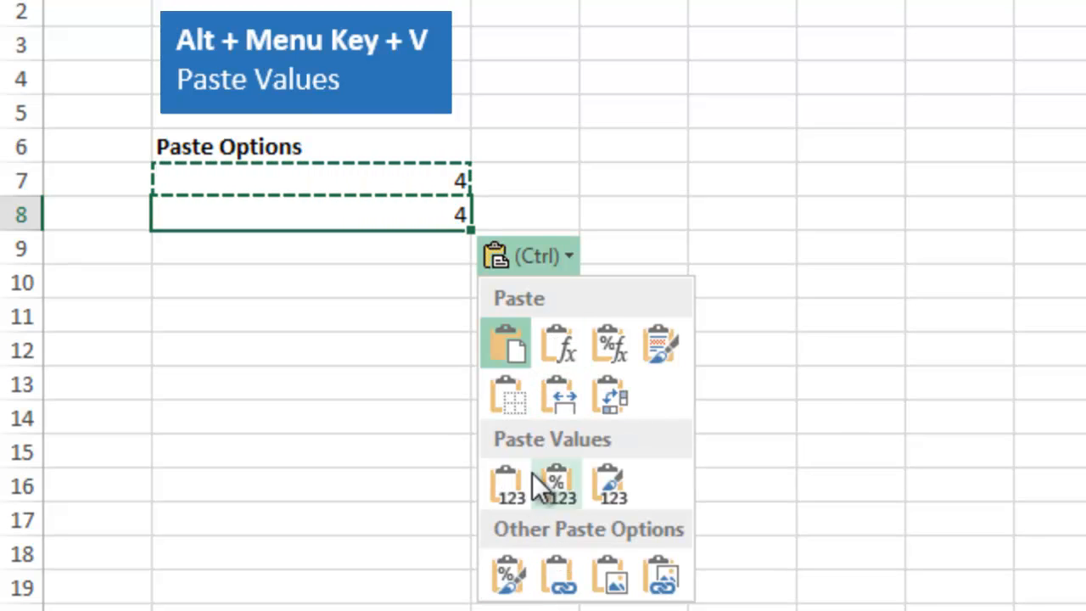
pyautogui.moveTo(497, 246)
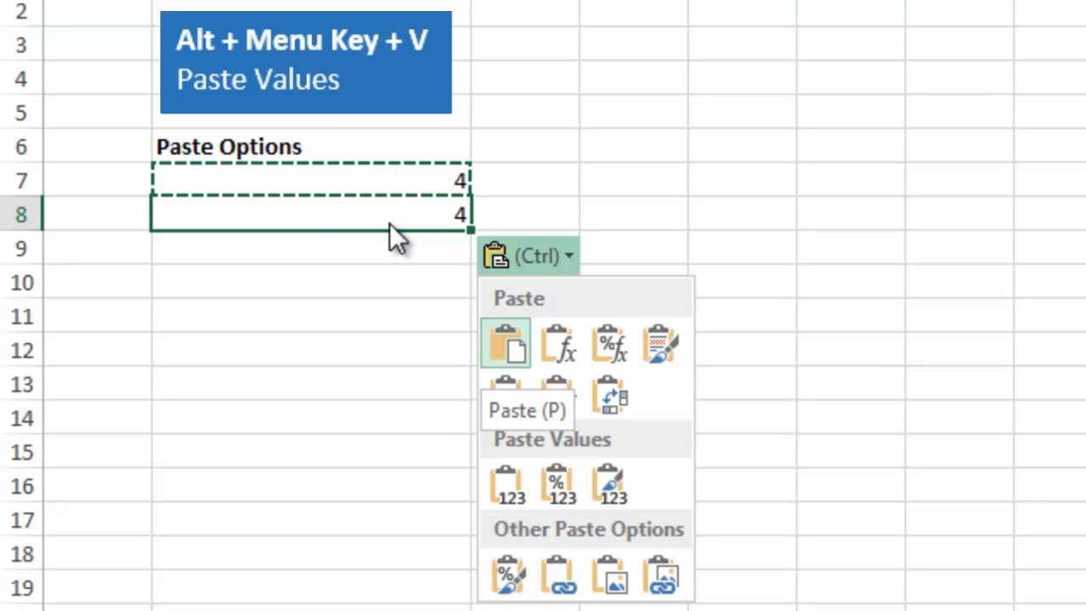
pyautogui.moveTo(557, 344)
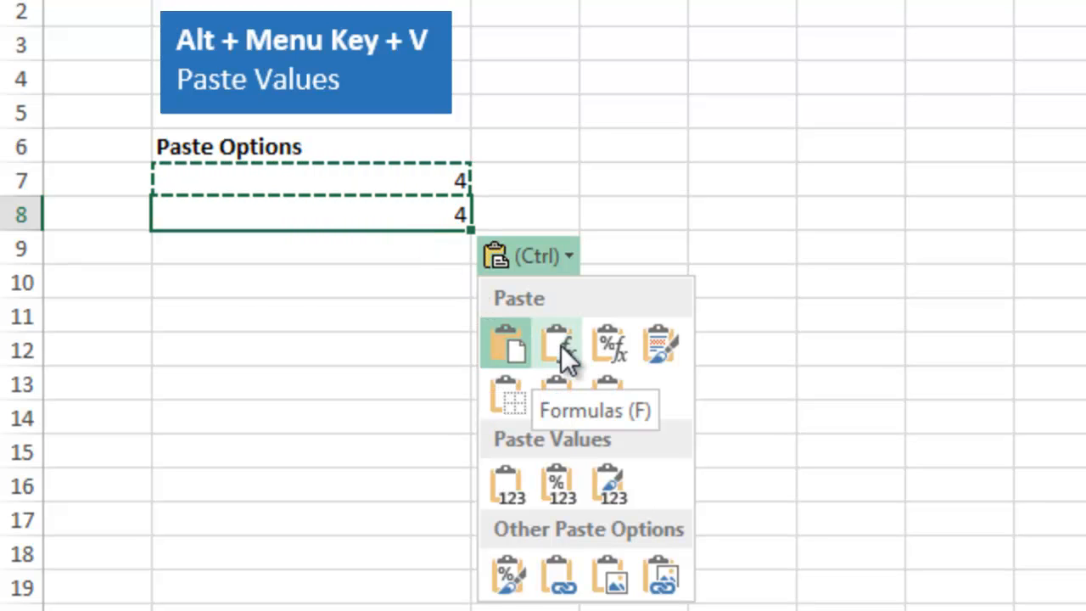
pyautogui.moveTo(610, 343)
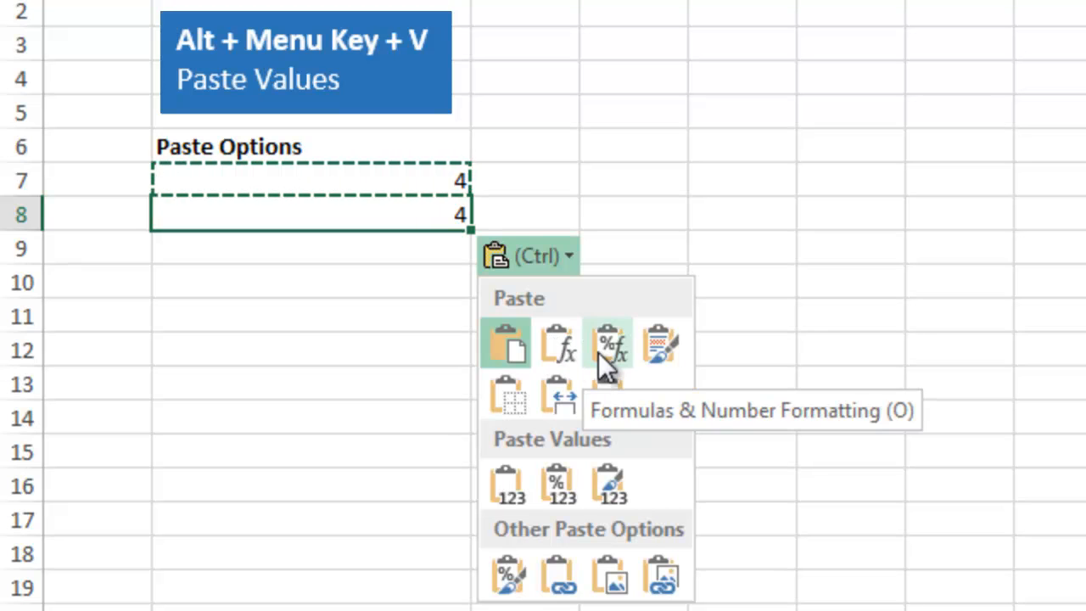
pyautogui.moveTo(558, 344)
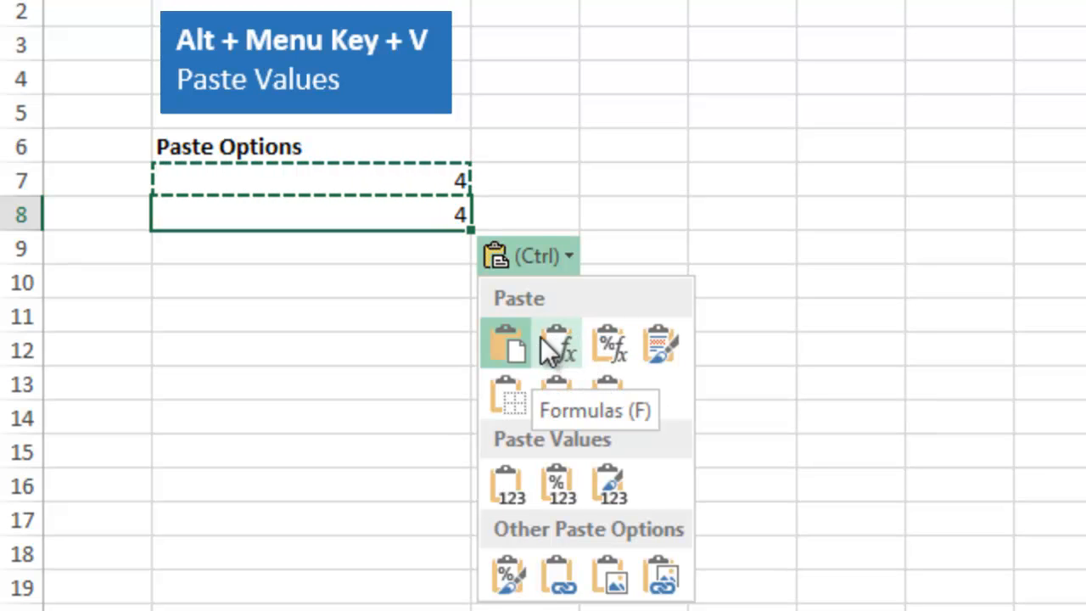
pyautogui.moveTo(450, 281)
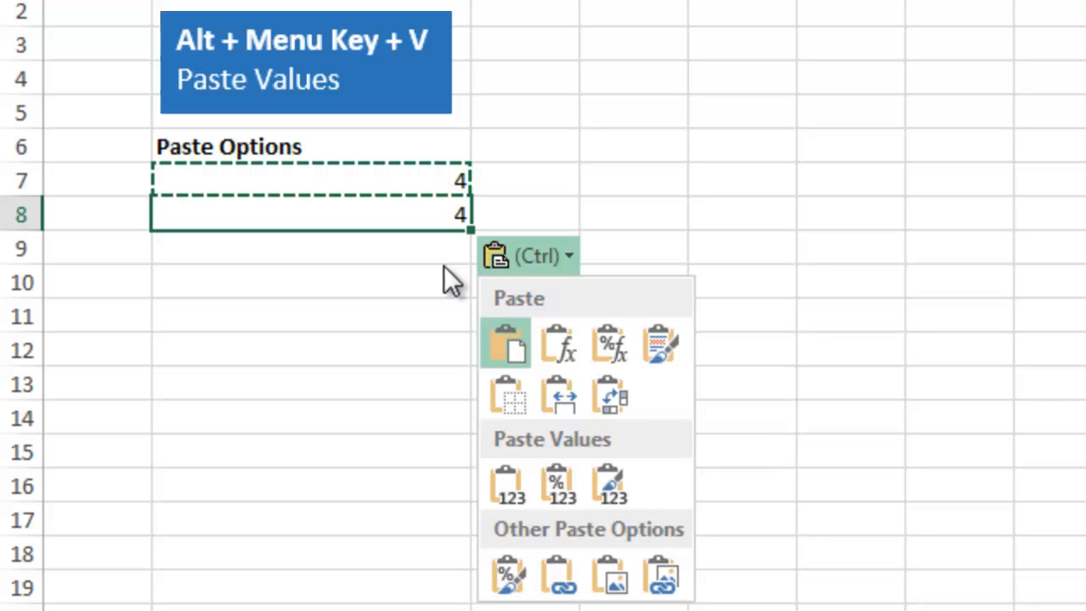
pyautogui.moveTo(505, 271)
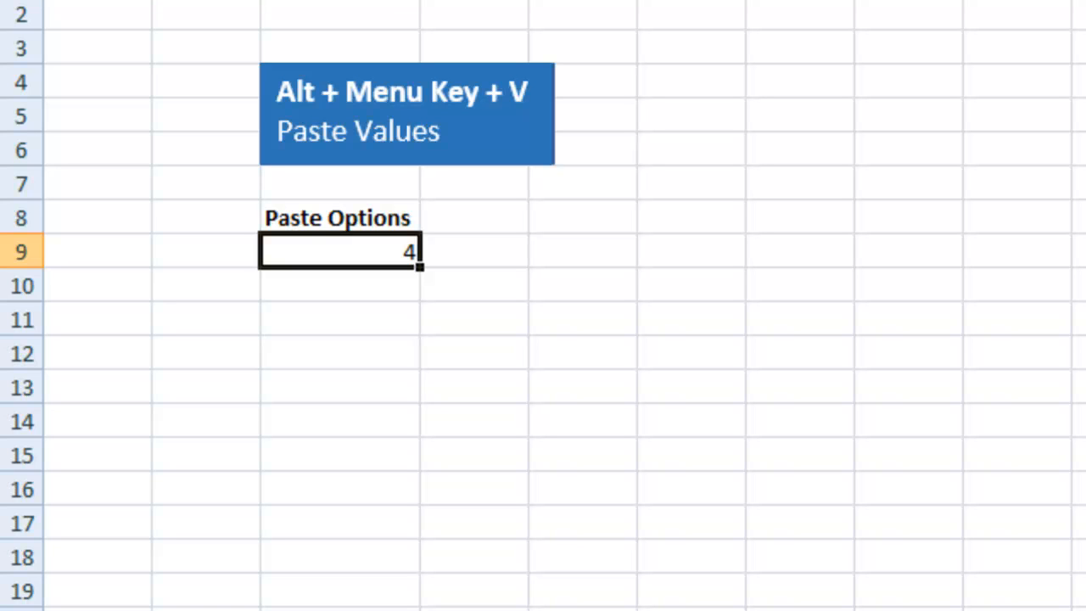
pyautogui.moveTo(388, 297)
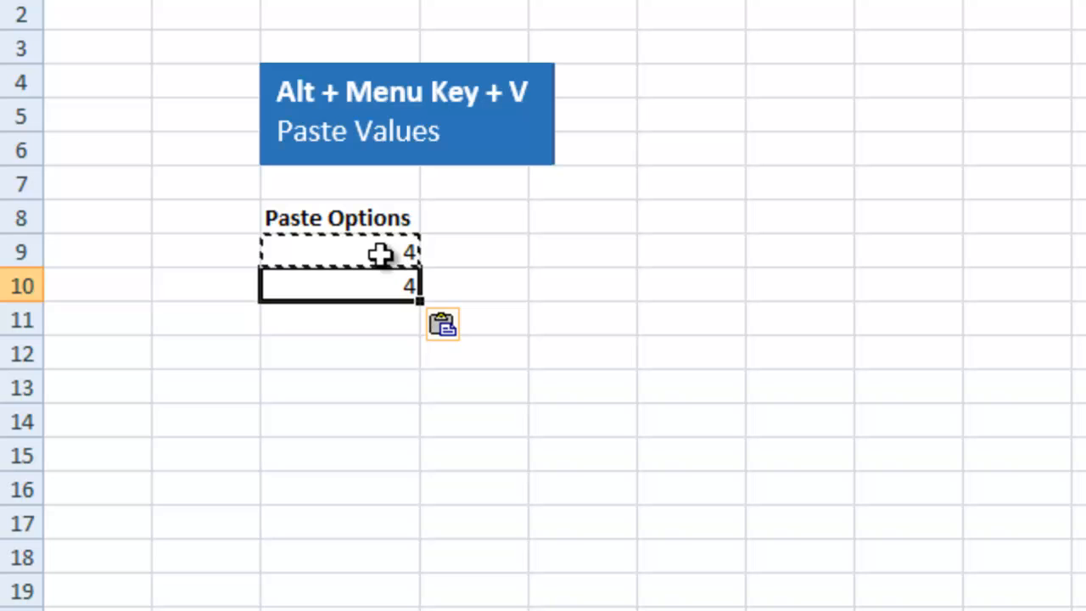
pyautogui.moveTo(458, 330)
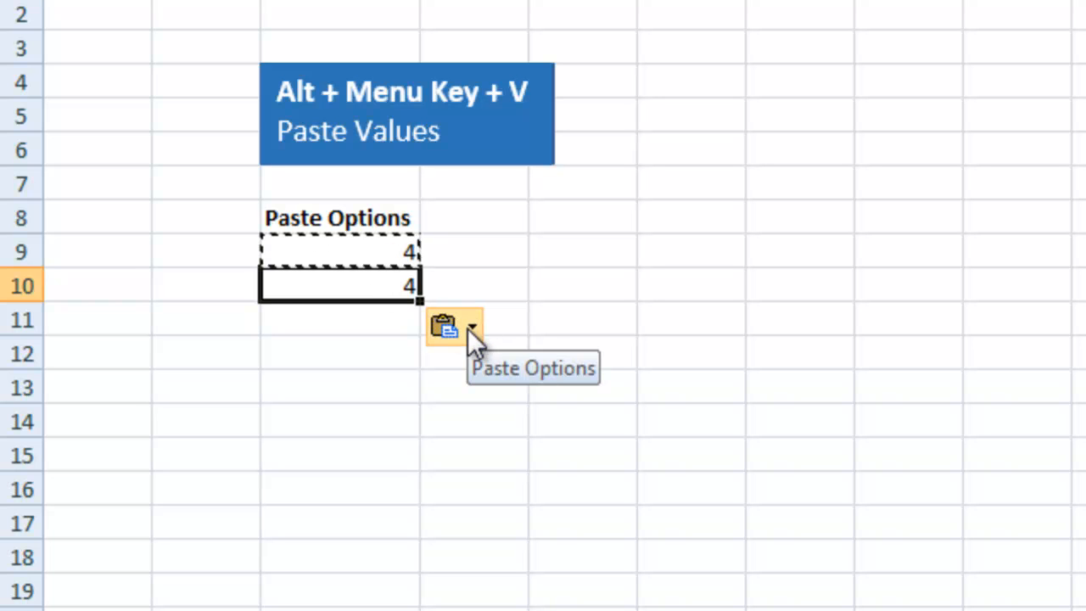
pyautogui.moveTo(475, 348)
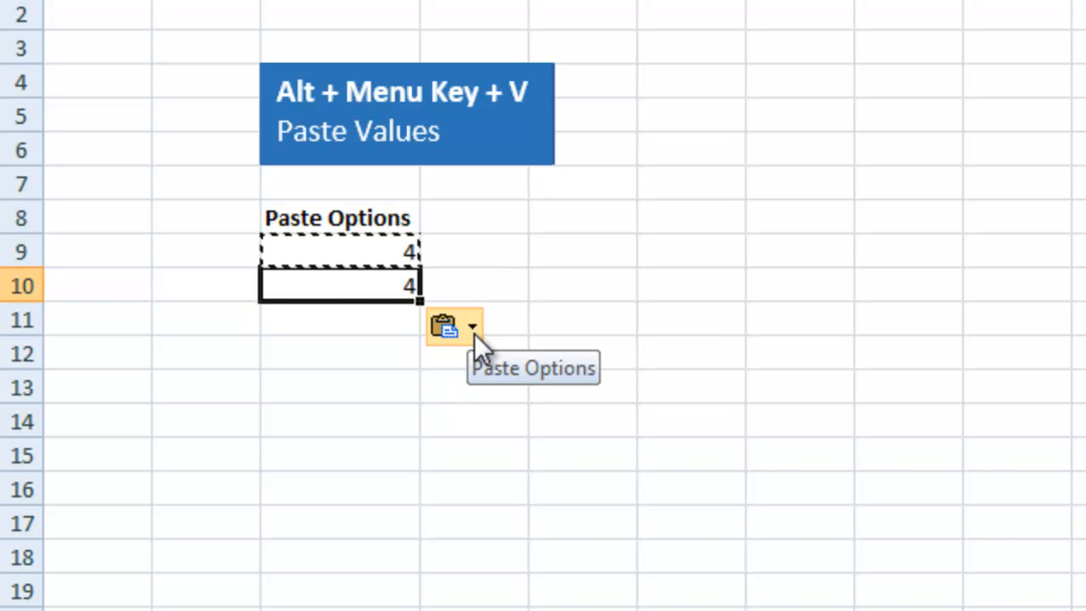
pyautogui.moveTo(345, 325)
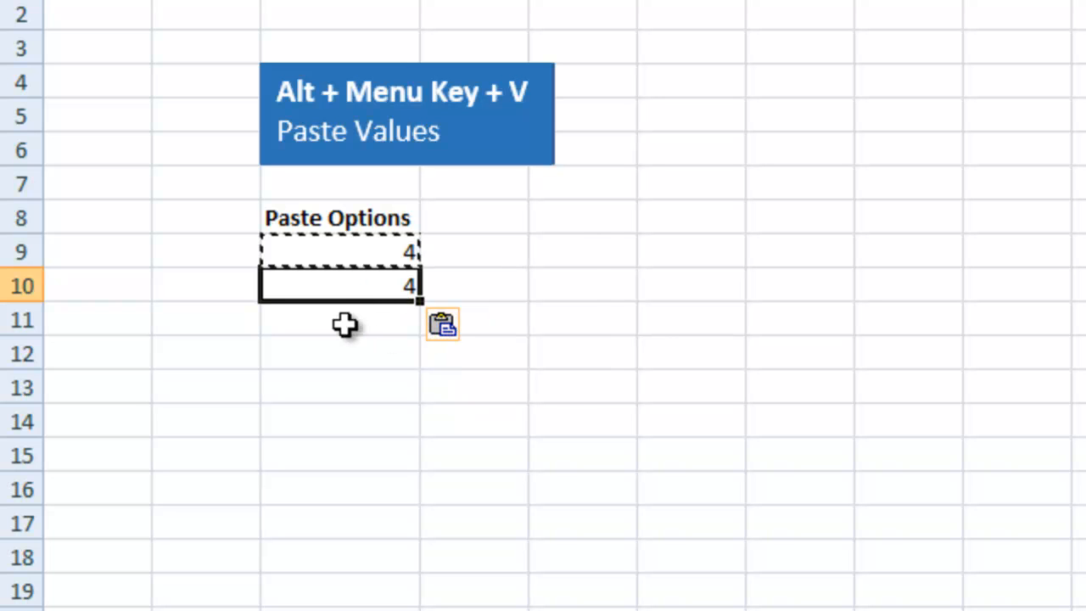
# Choose Use Destination Theme from the older Excel's paste options list
pyautogui.click(442, 325)
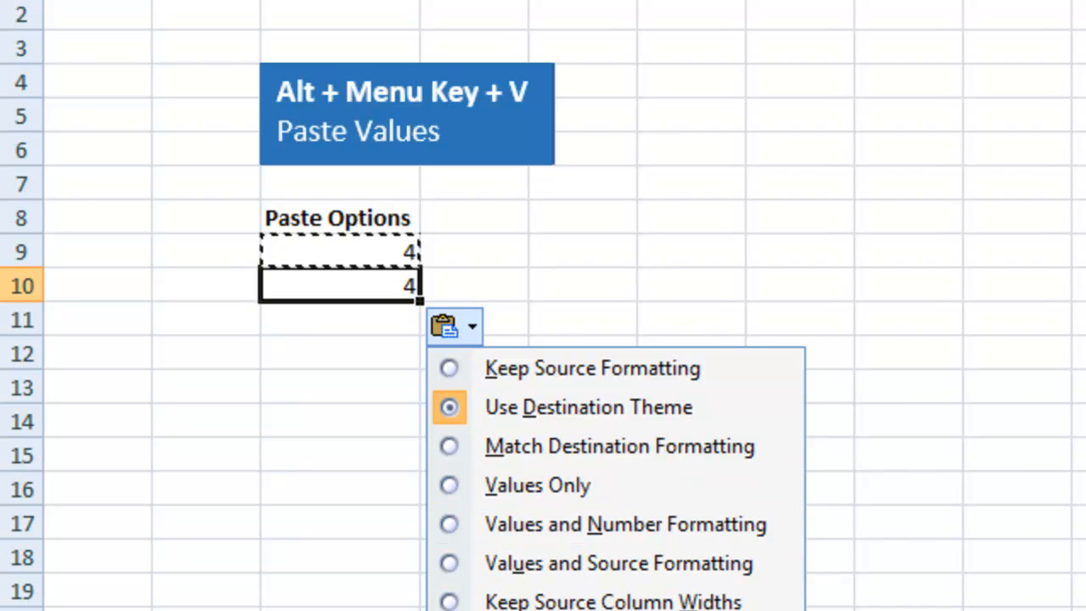
pyautogui.moveTo(594, 485)
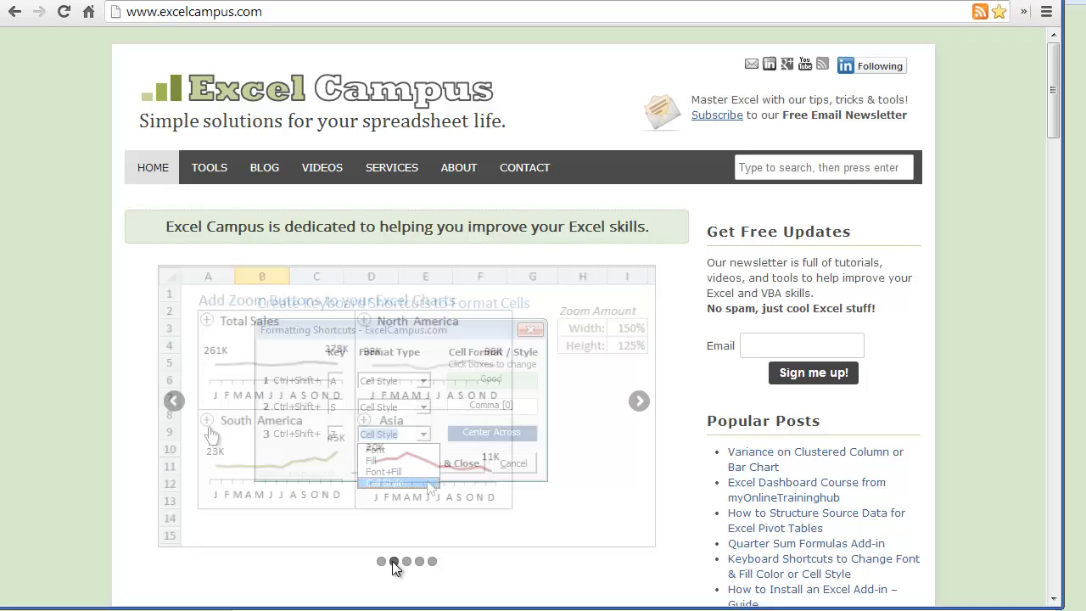
pyautogui.click(418, 561)
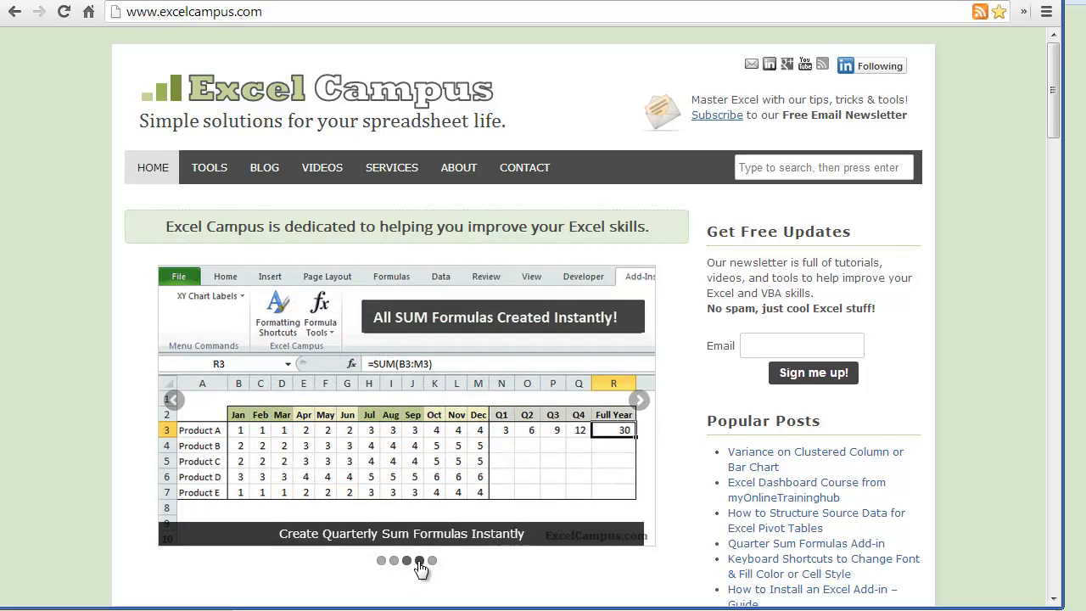
pyautogui.click(420, 560)
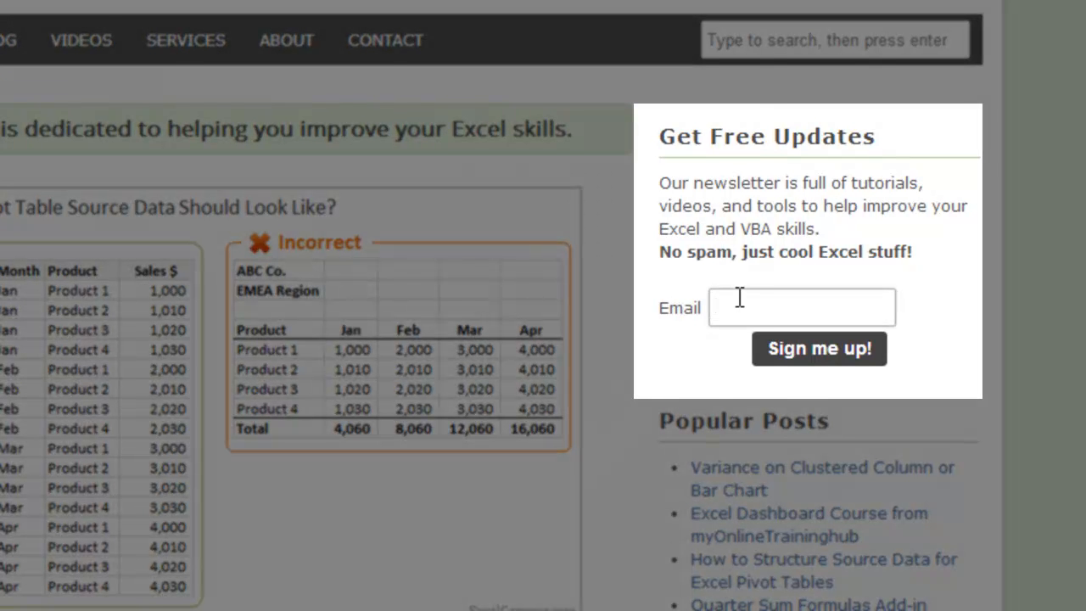
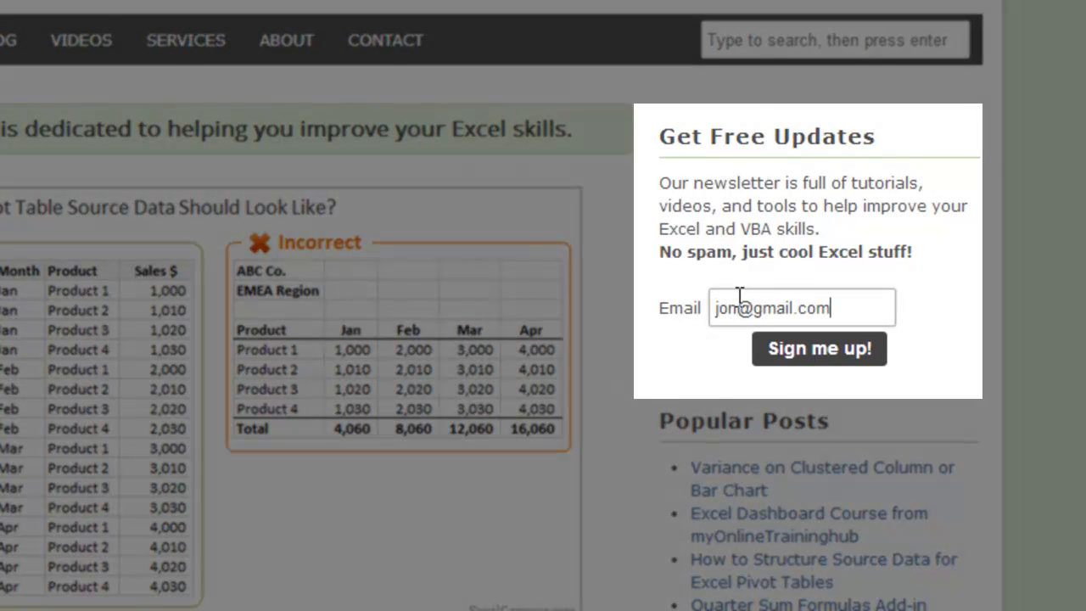